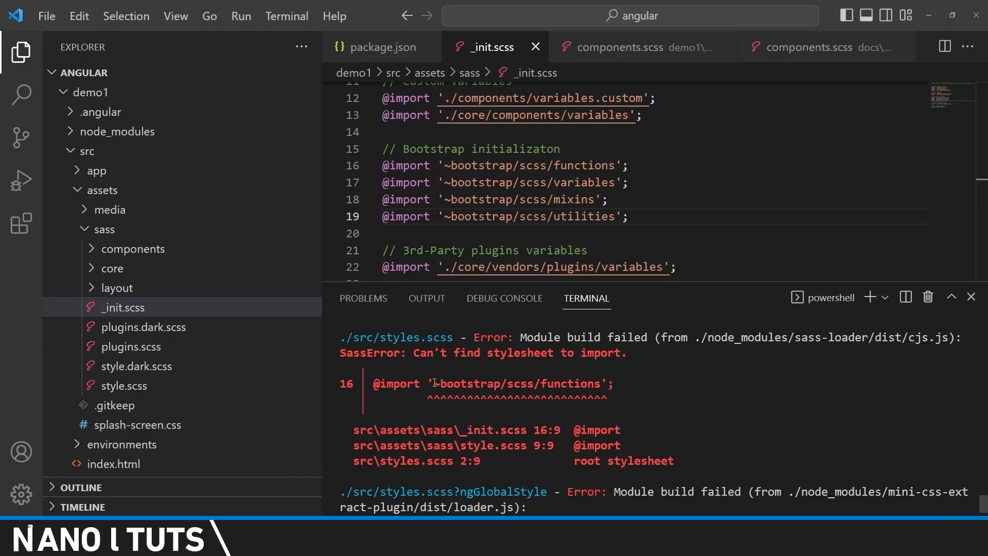
# - Stop the failing dev server and force-uninstall Bootstrap with npm uninstall bootstrap --force
pyautogui.moveTo(438, 382); pyautogui.dragTo(567, 383)
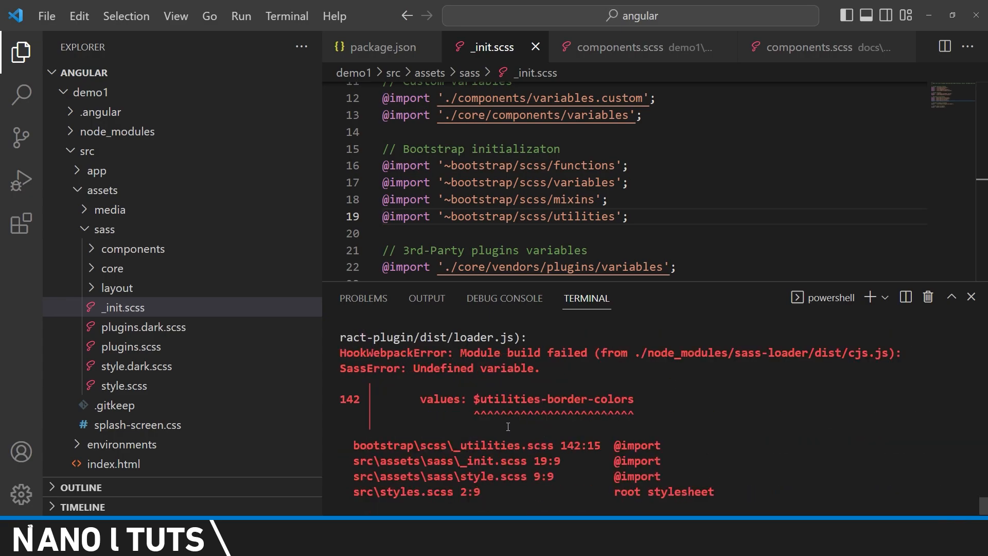
pyautogui.write('npm uninstall bootstrap --force')
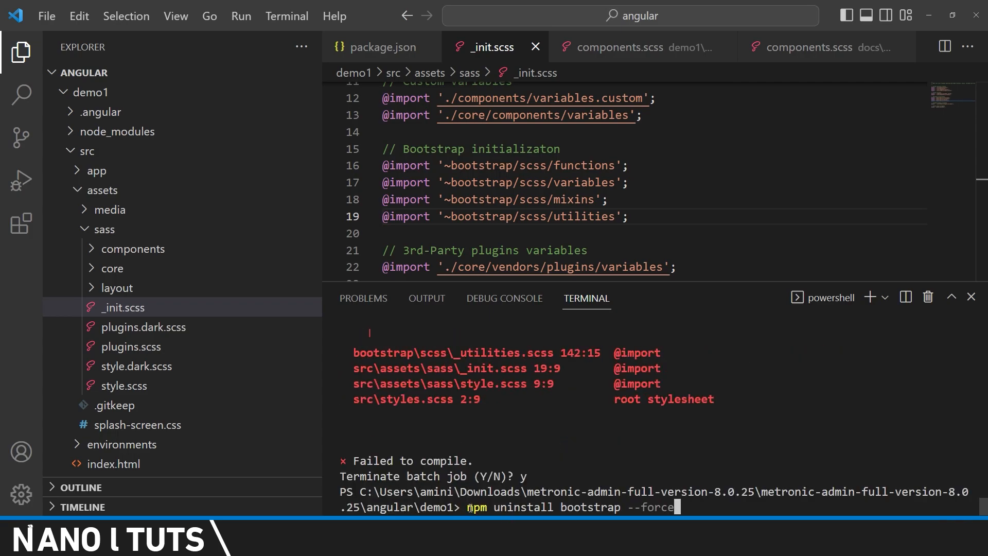
pyautogui.moveTo(465, 506); pyautogui.dragTo(619, 506)
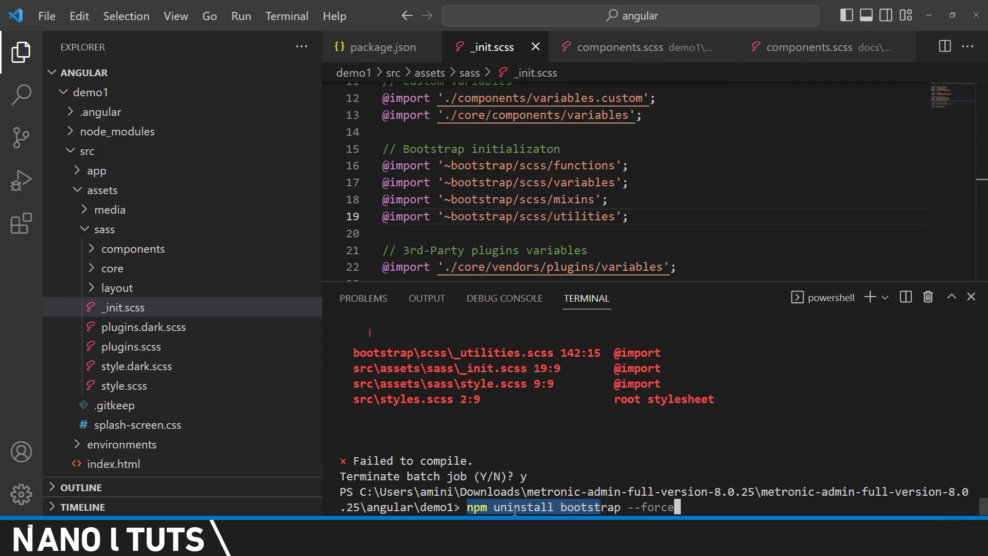
pyautogui.press('Enter')
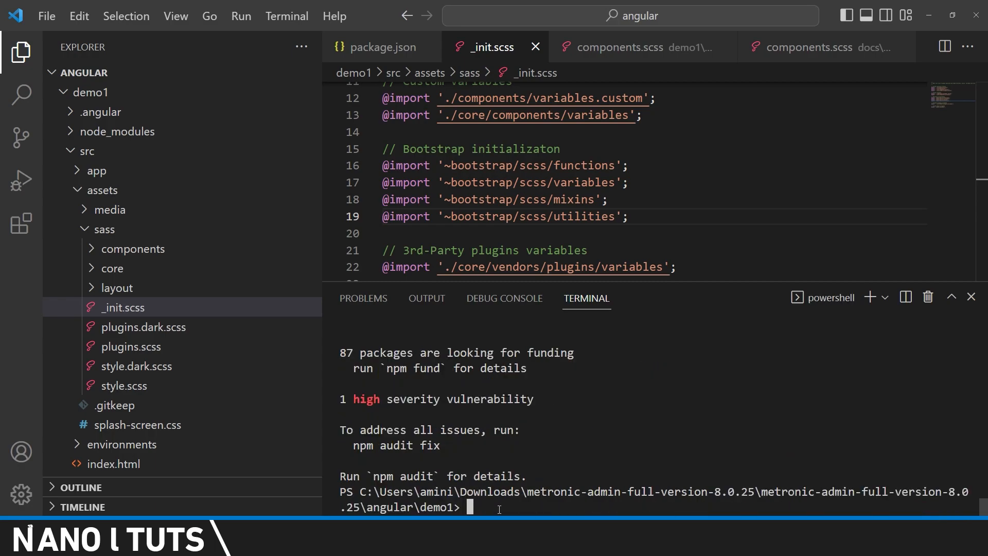
# - Reinstall Bootstrap with npm i bootstrap --save --force, then type npm start
pyautogui.write('npm start')
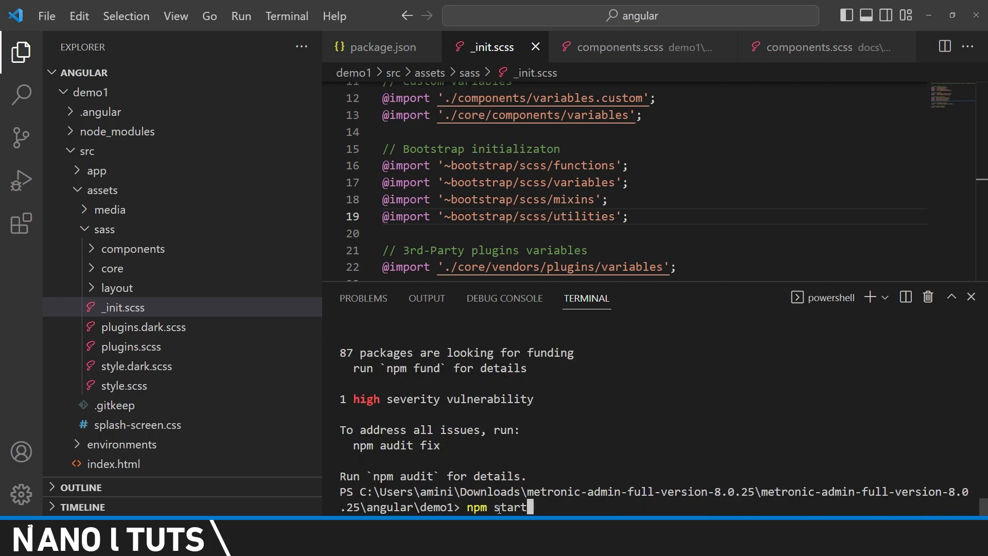
pyautogui.write('npm i bootstrap --save --force')
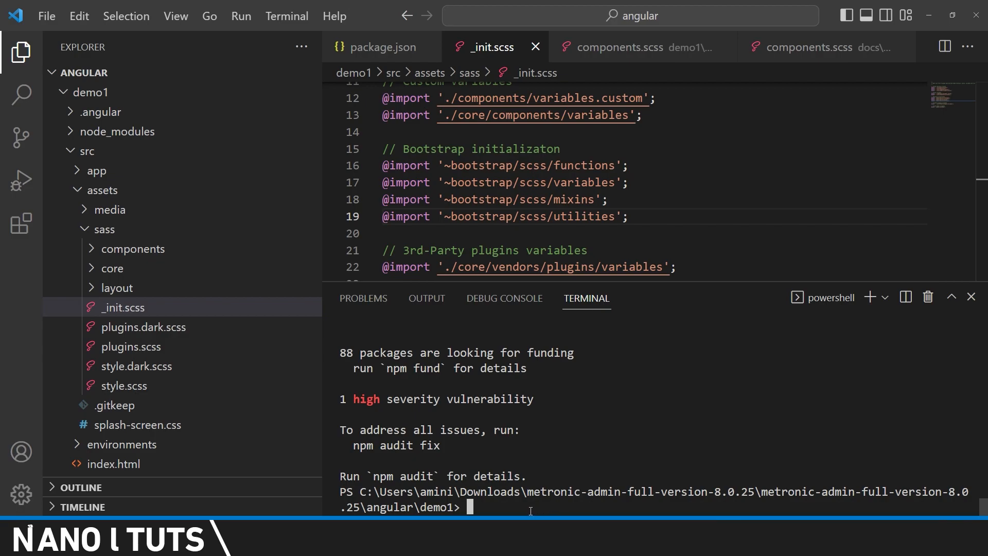
pyautogui.write('npm start')
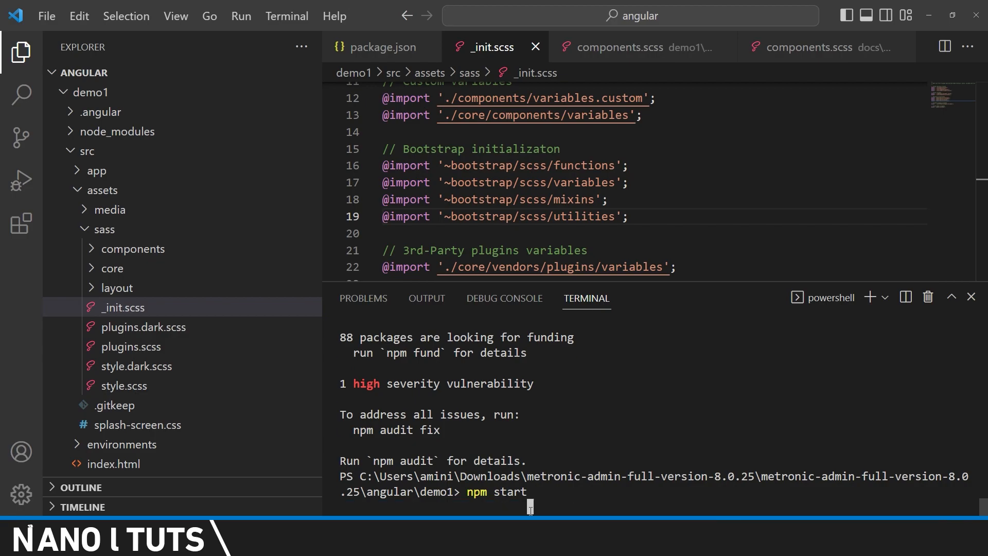
# - Start the dev server, then remove the tildes from the four Bootstrap imports in _init.scss and save
pyautogui.press('Enter')
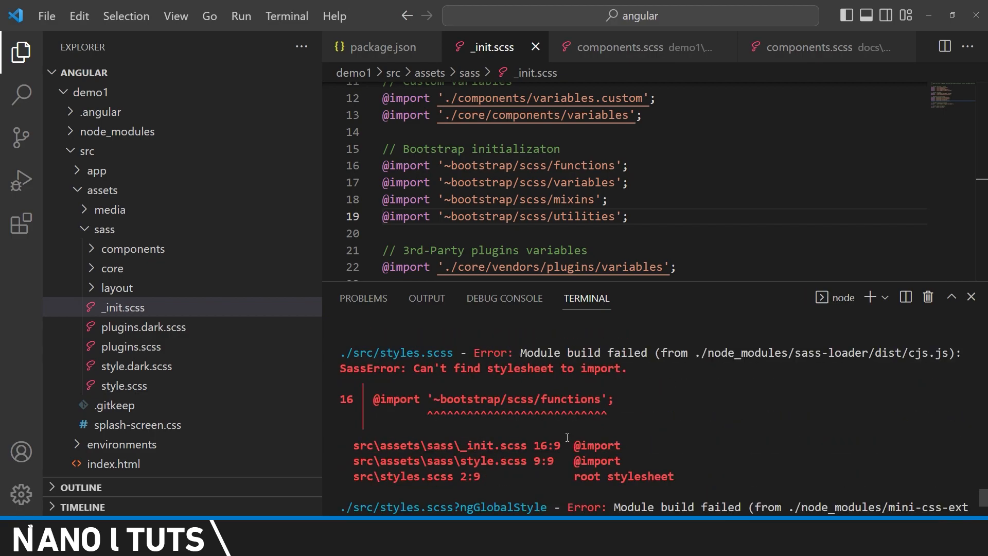
pyautogui.moveTo(448, 407)
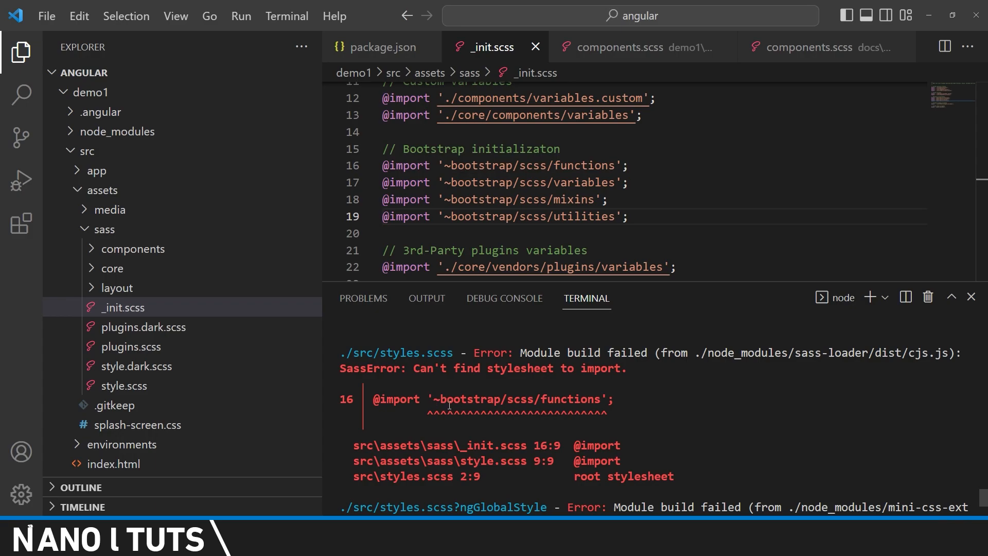
pyautogui.moveTo(506, 402)
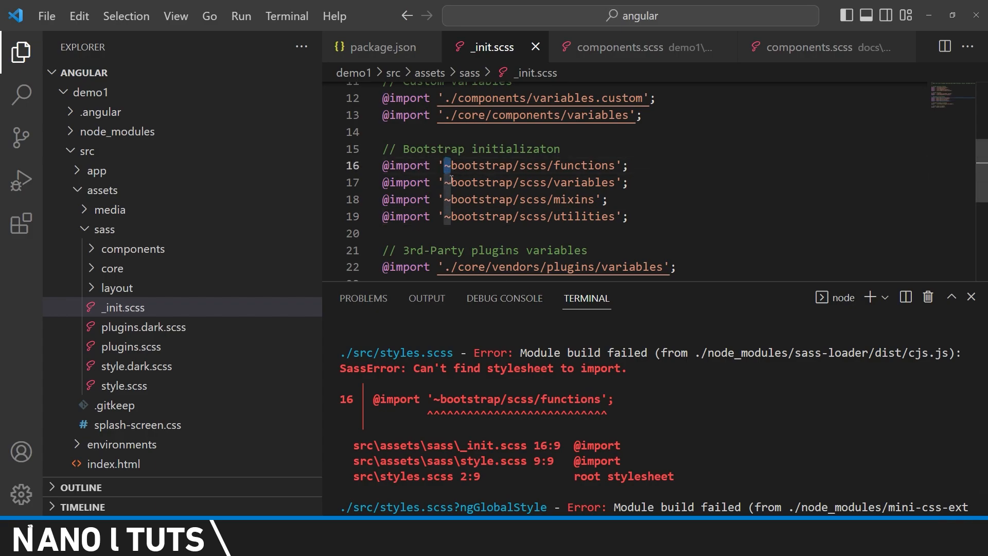
pyautogui.press('Backspace')
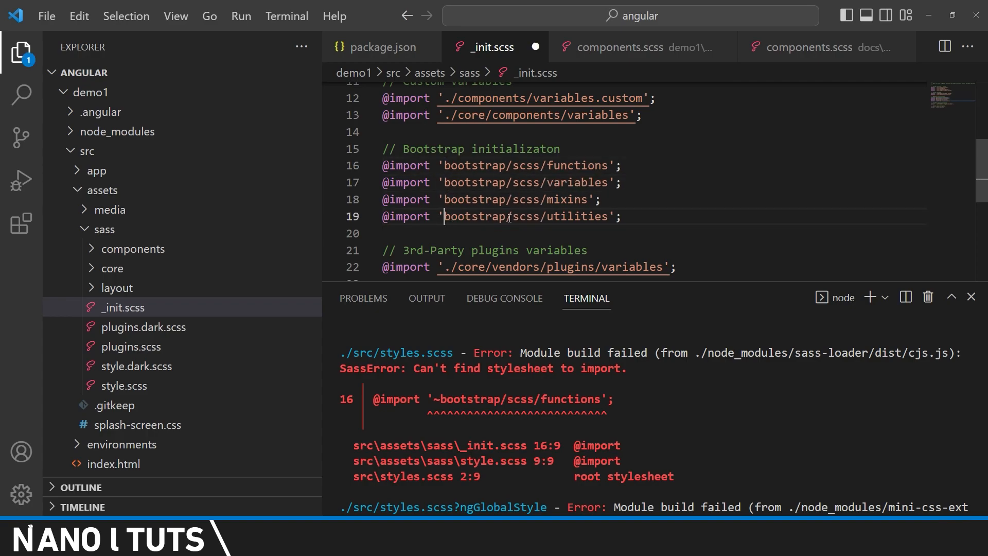
pyautogui.press('Ctrl+s')
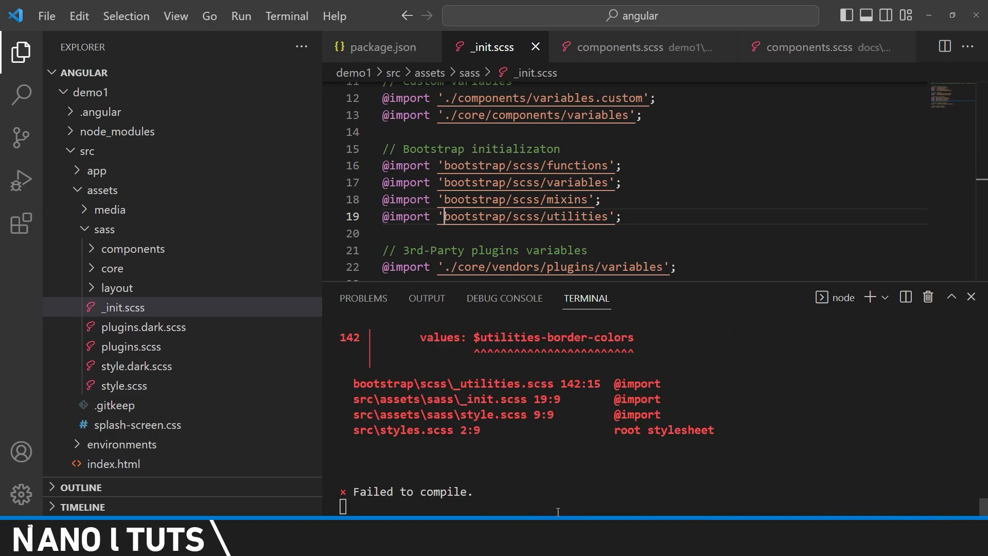
# - Stop and rerun npm start; it still fails on undefined $utilities-border-colors
pyautogui.press('Ctrl+C')
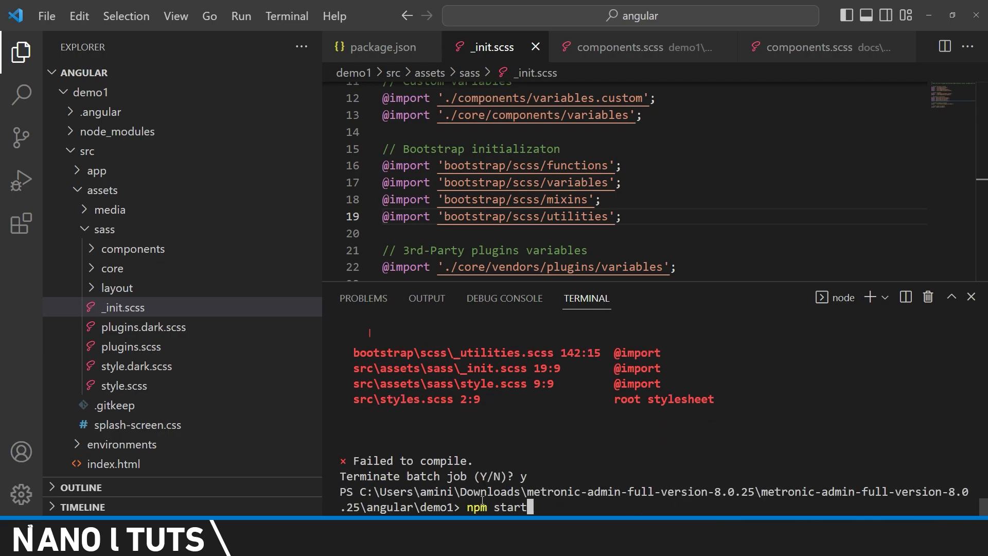
pyautogui.press('Enter')
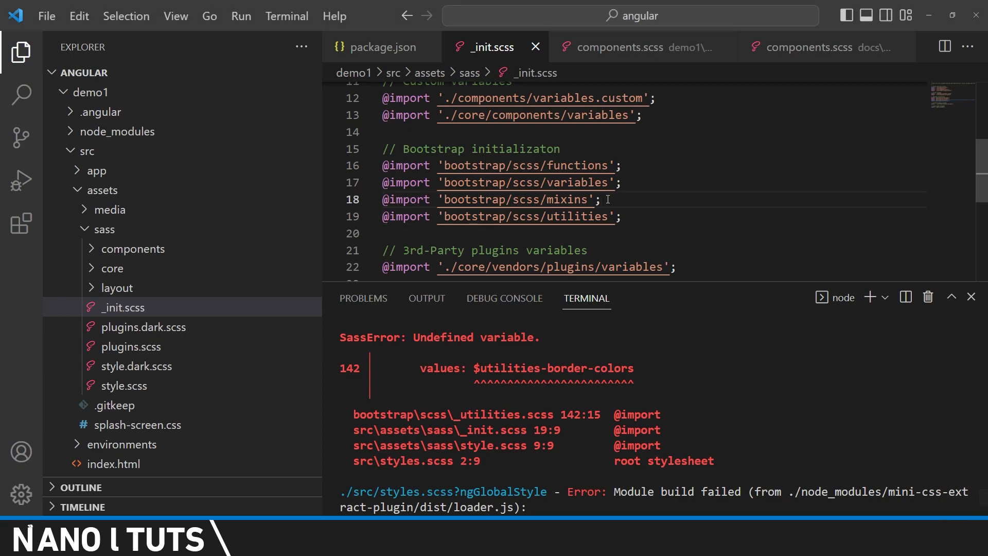
pyautogui.write('@import "~bootstrap/scss/maps";')
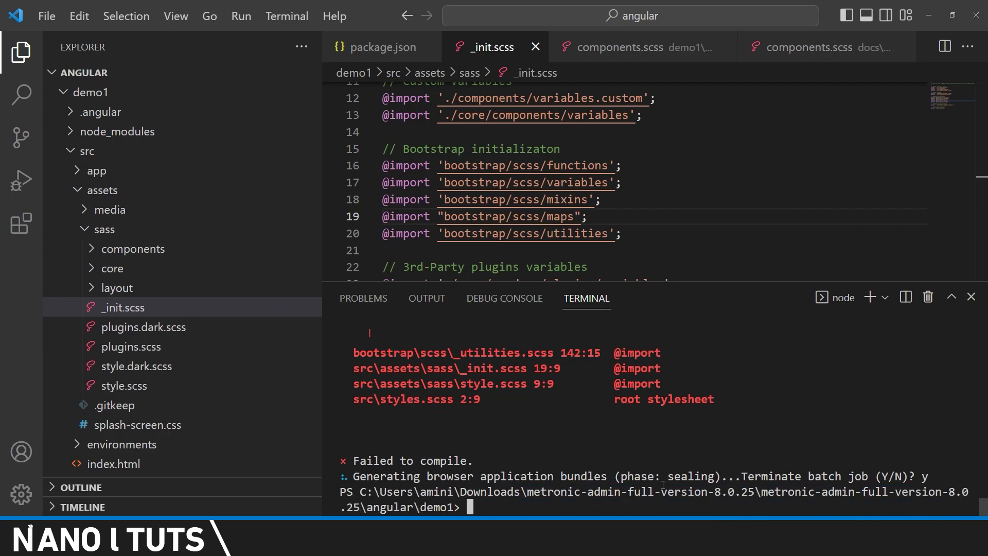
pyautogui.write('npm uninstall bootstrap --force')
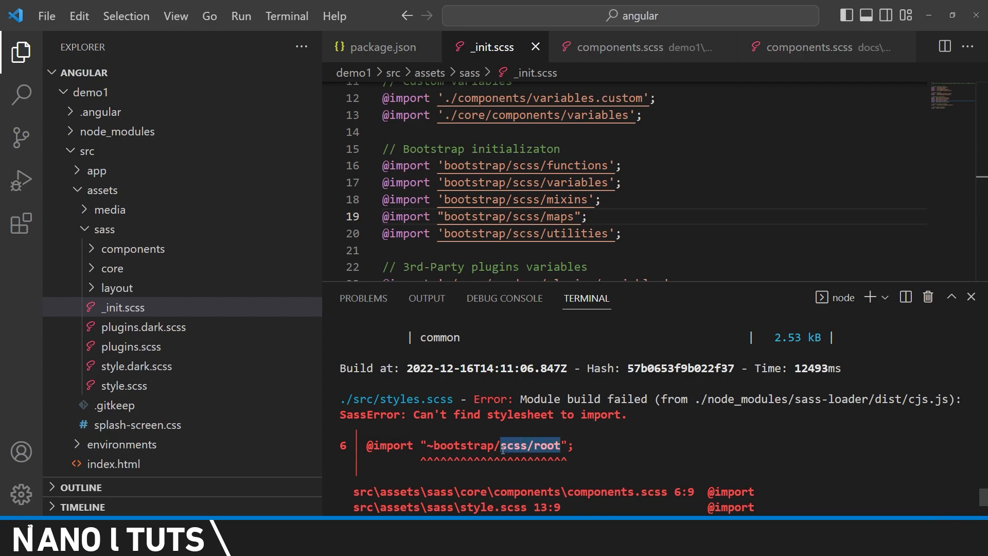
pyautogui.moveTo(103, 131)
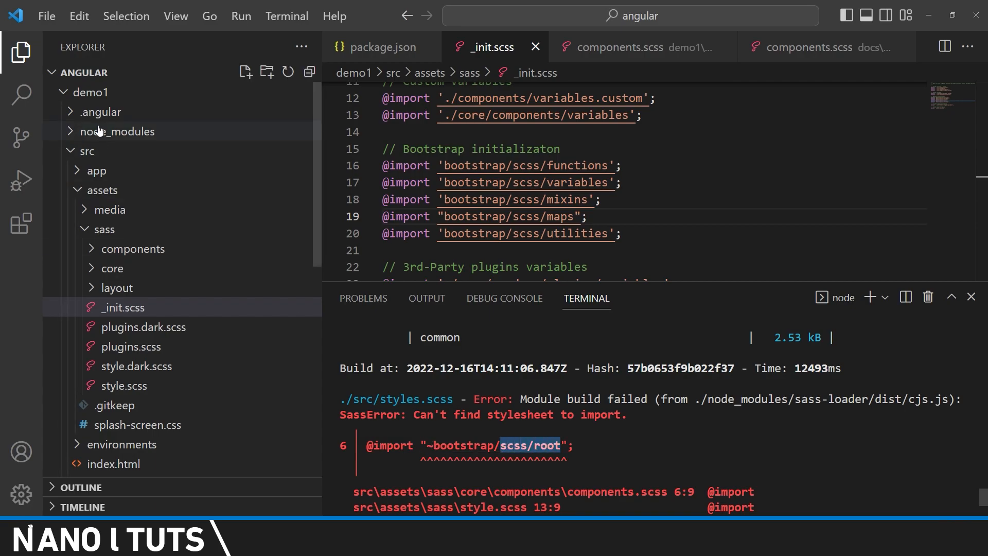
# - Search the project for scss/root and open the demo1 components.scss match
pyautogui.click(18, 95)
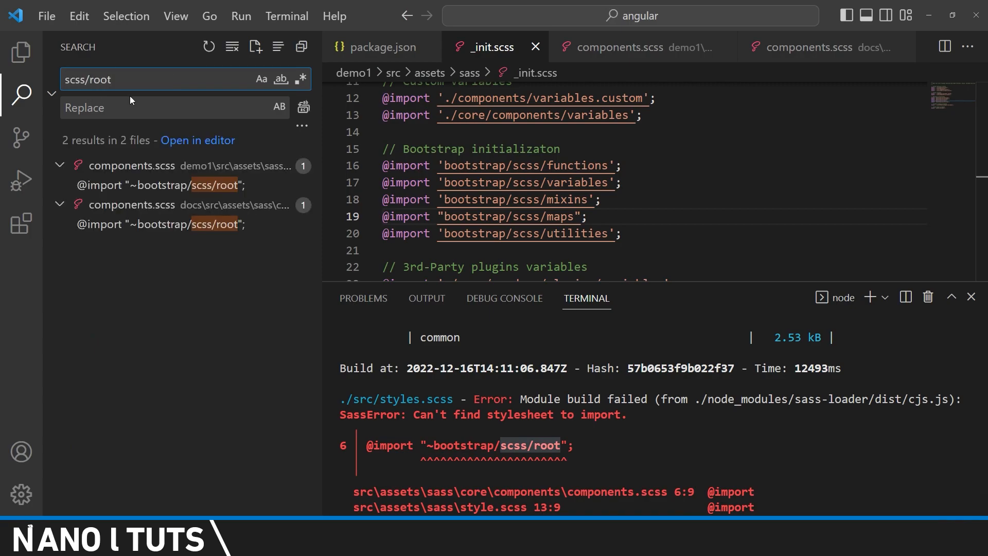
pyautogui.click(164, 185)
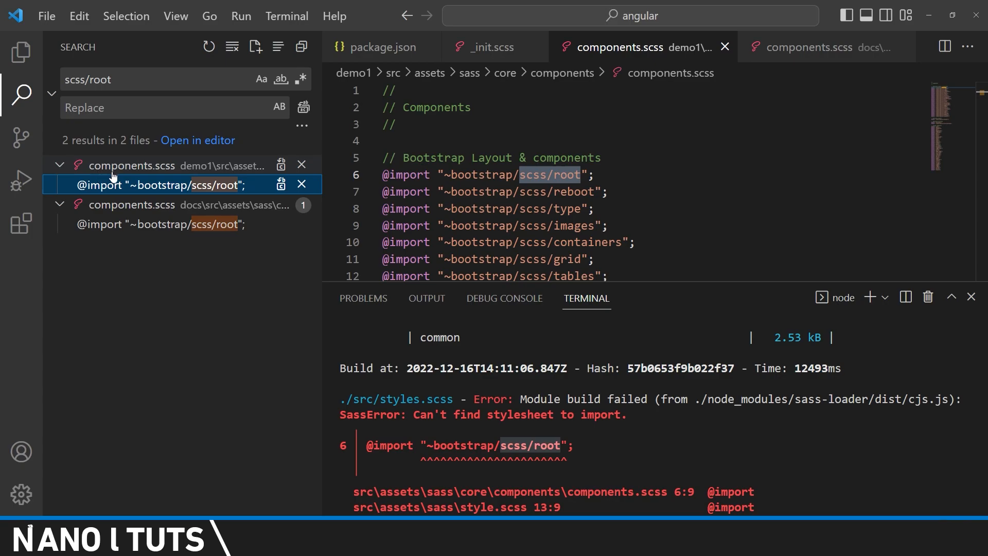
pyautogui.moveTo(156, 179)
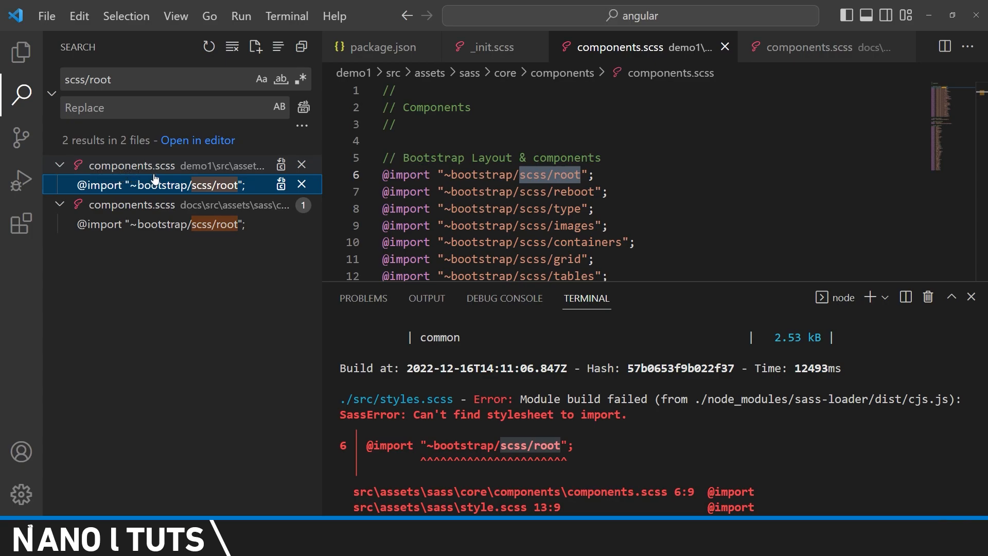
pyautogui.scroll(-3)
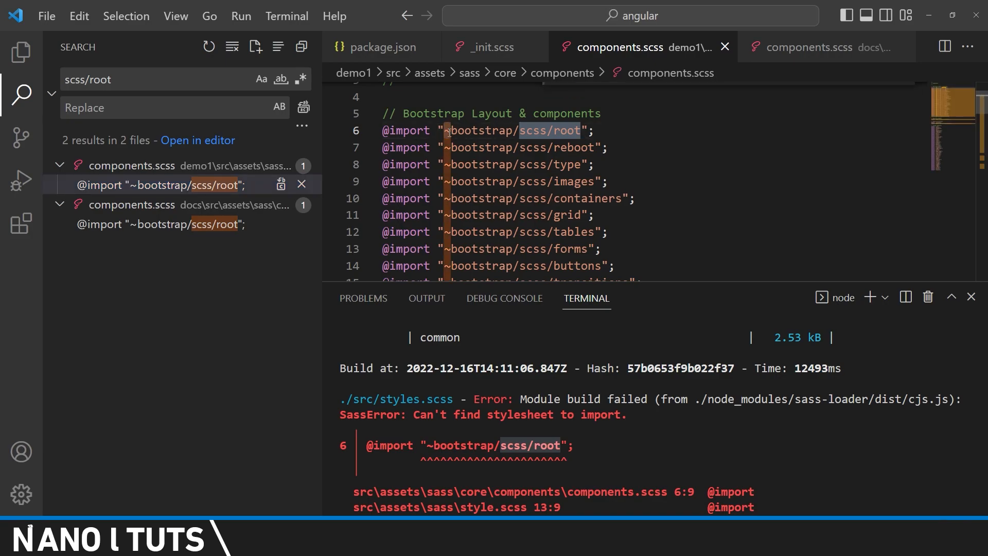
# - Replace every ~ with nothing in demo1's components.scss and save the file
pyautogui.press('Ctrl+f')
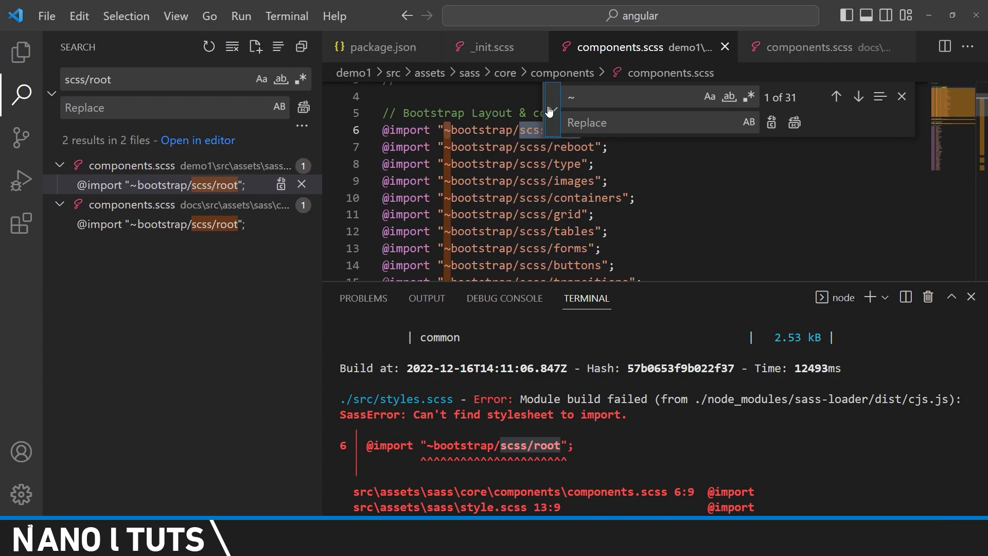
pyautogui.moveTo(794, 122)
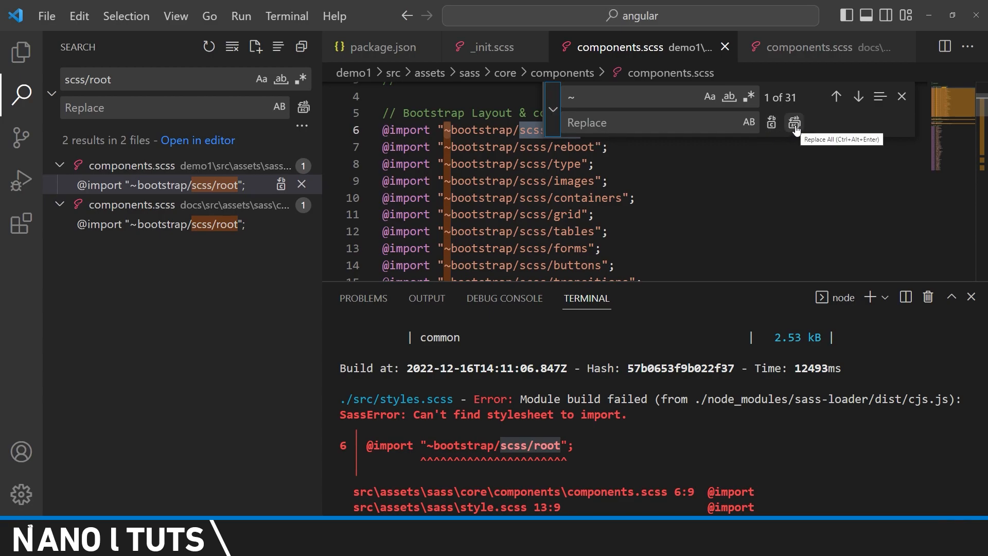
pyautogui.click(794, 122)
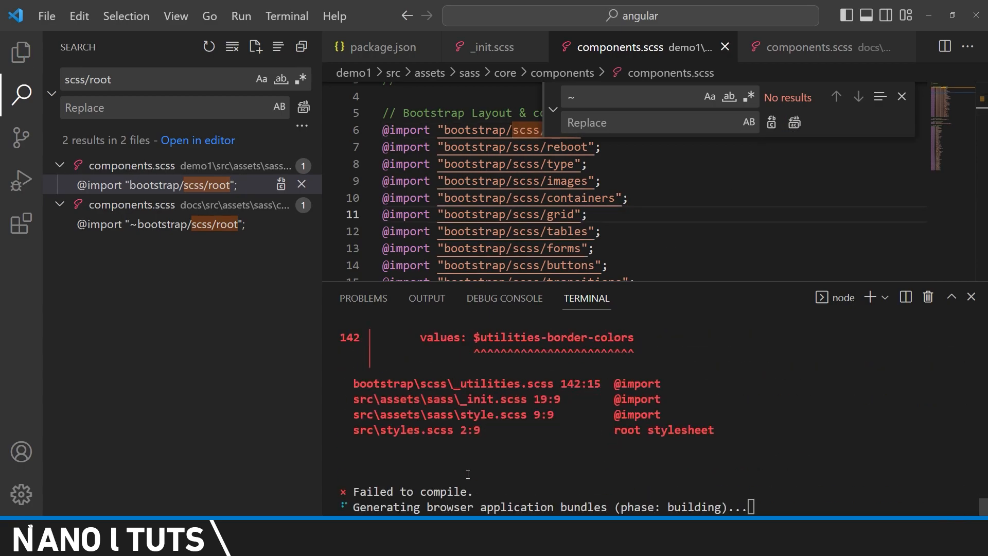
pyautogui.press('Ctrl+C')
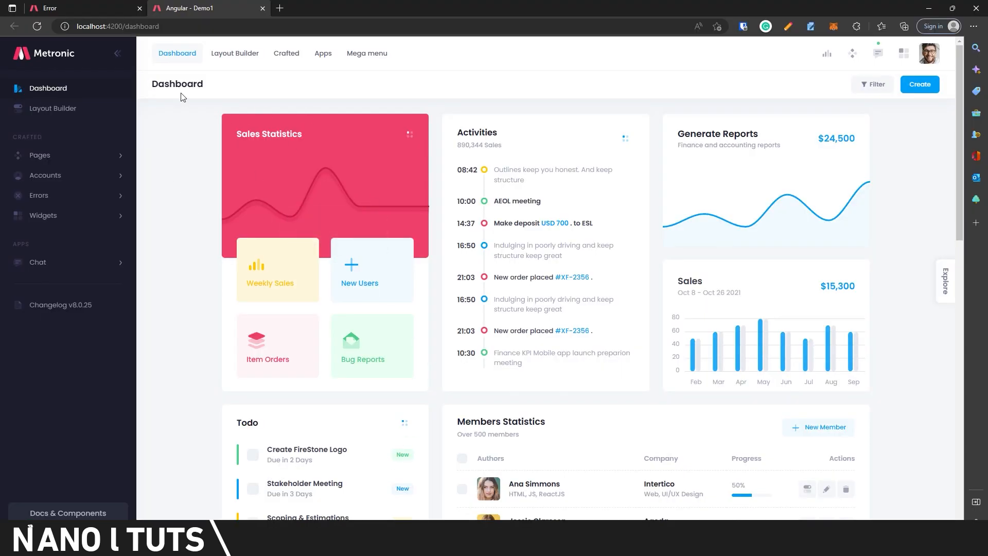
# - Switch to the browser to check that the dashboard loads at localhost:4200
pyautogui.click(140, 8)
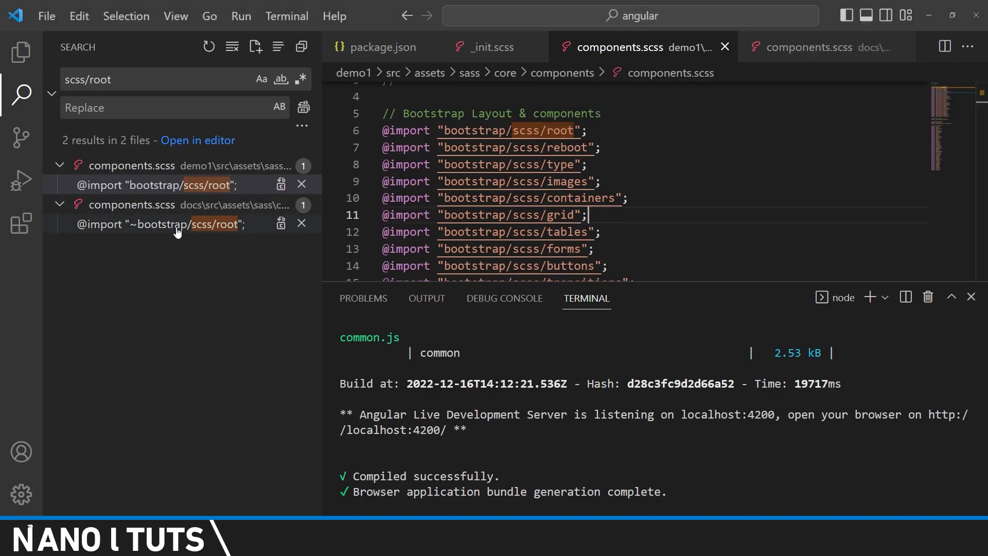
pyautogui.click(177, 223)
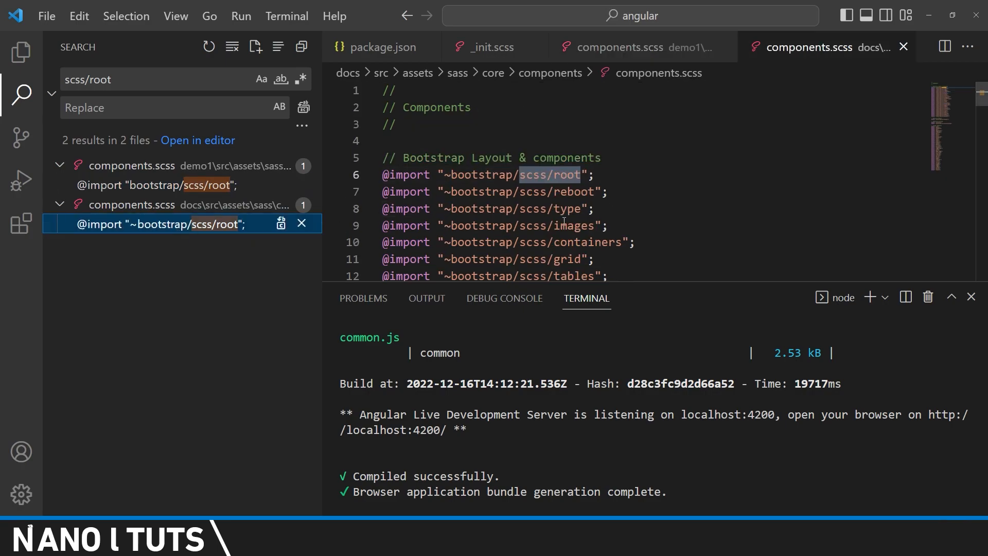
pyautogui.moveTo(553, 209)
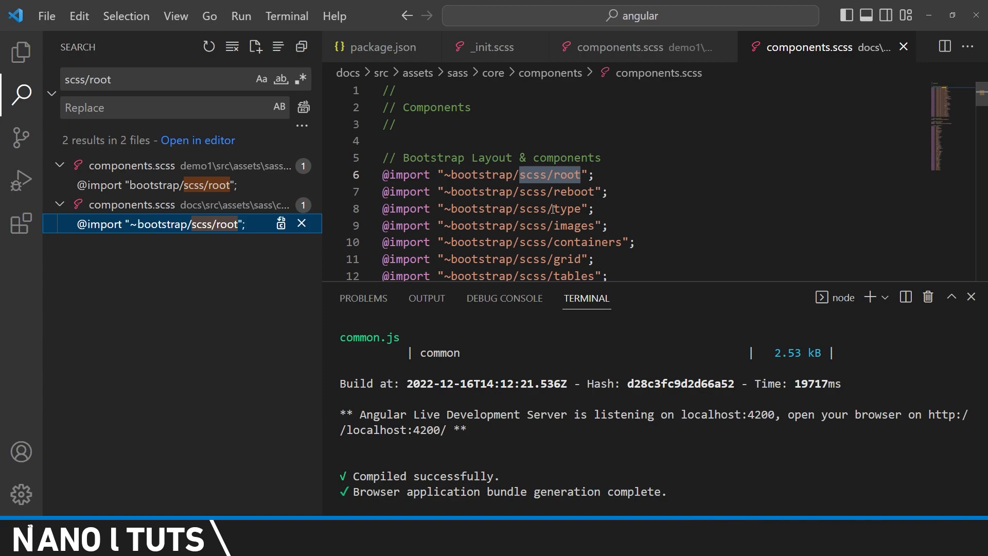
pyautogui.moveTo(149, 167)
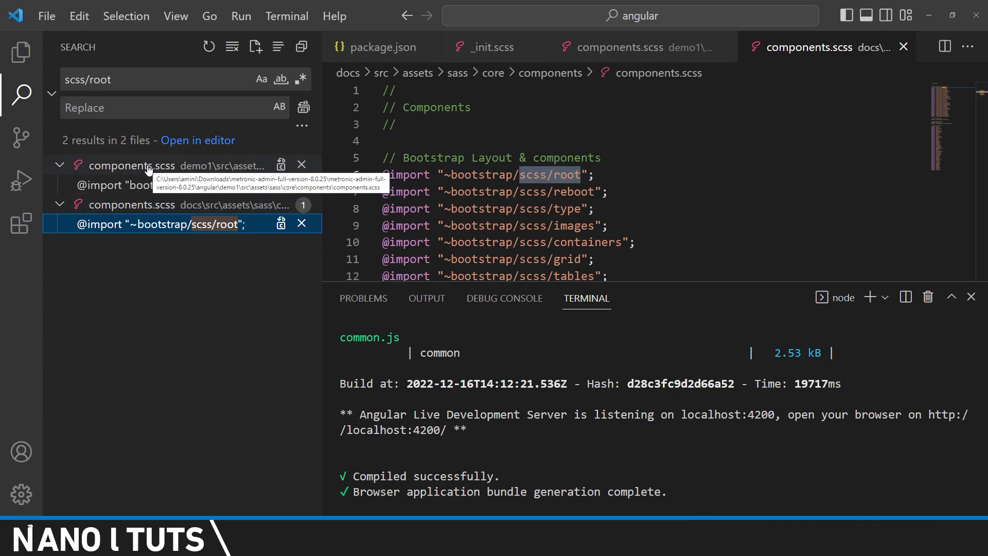
pyautogui.click(150, 185)
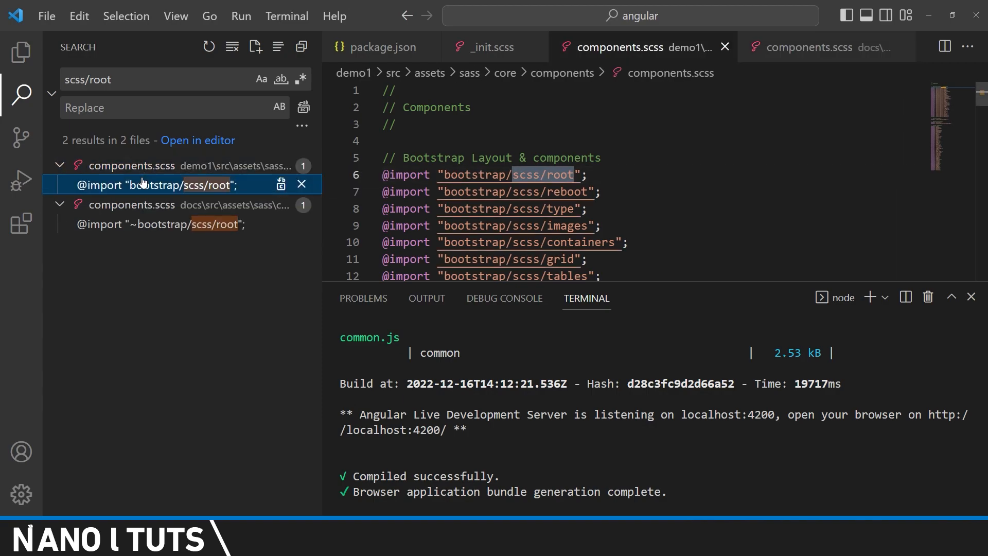
pyautogui.moveTo(159, 185)
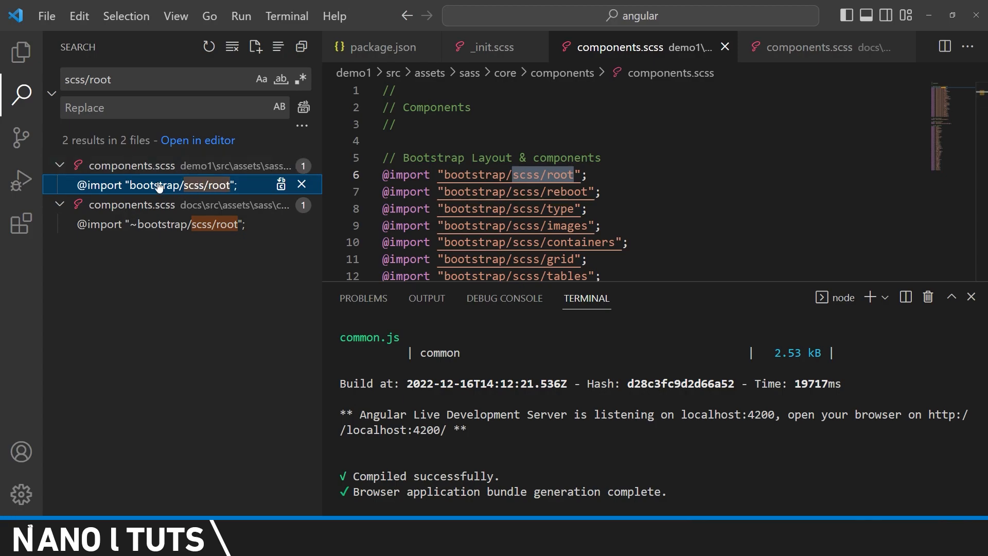